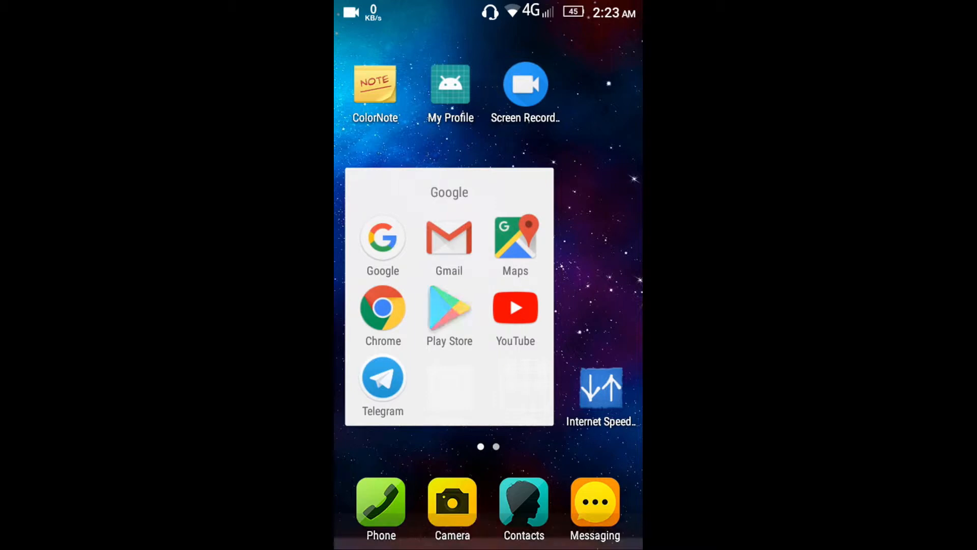
Step: Search Play Store for 'debian noroot' and launch the installed Debian noroot app
click(449, 307)
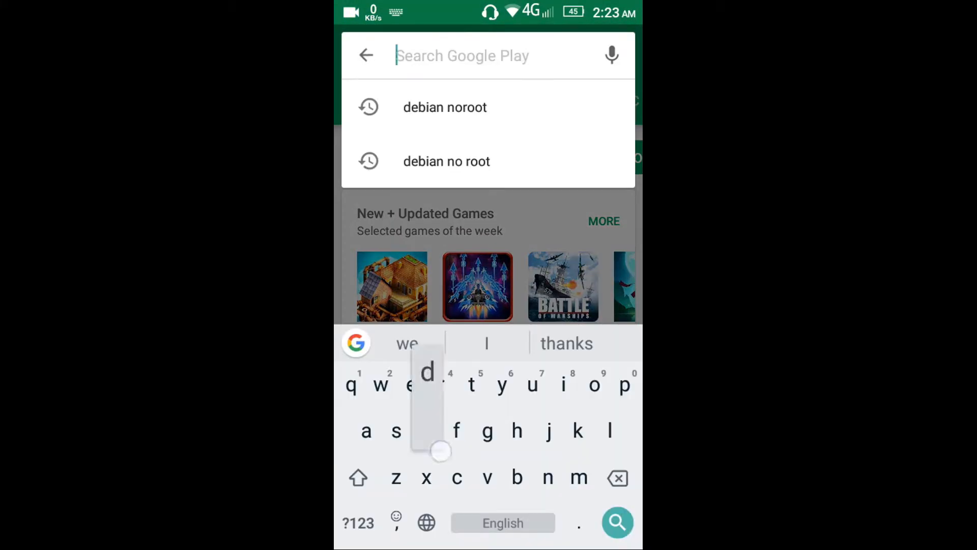
click(445, 107)
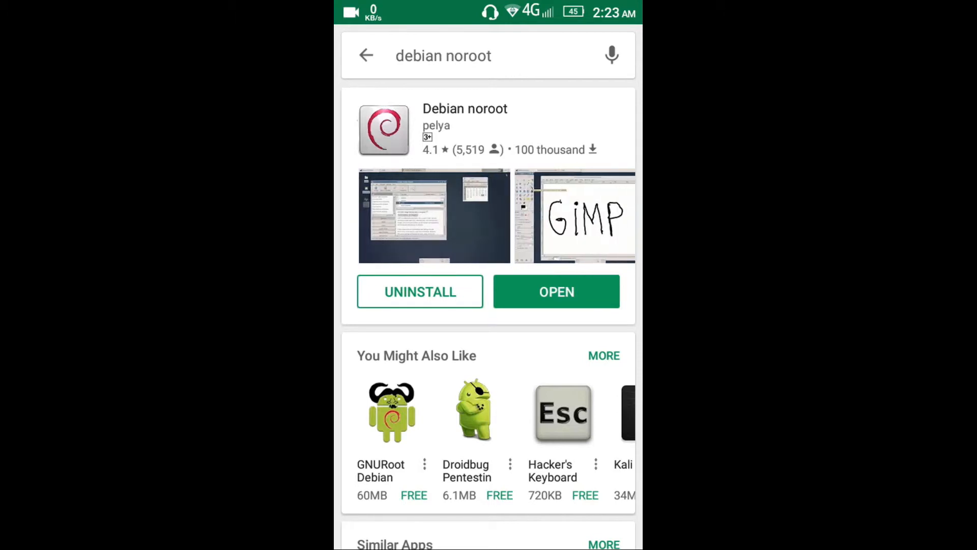
click(556, 291)
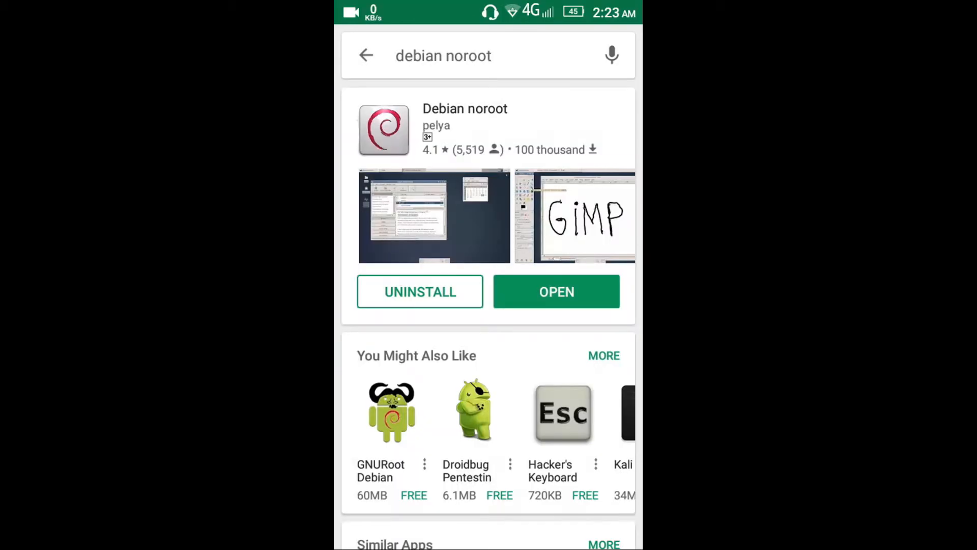
scroll(down, 3)
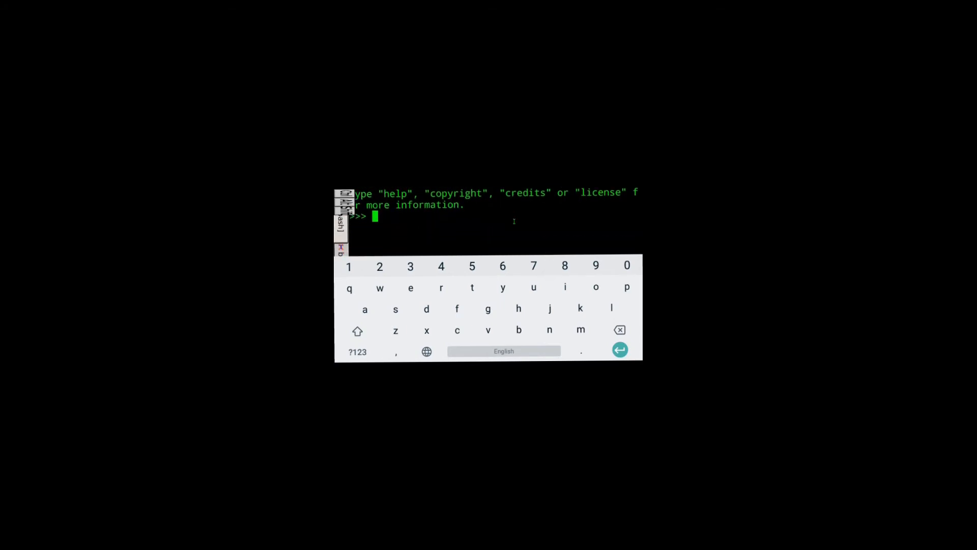
Step: Exit the Python shell with exit() and begin typing 'ex' at the bash prompt
text(i)
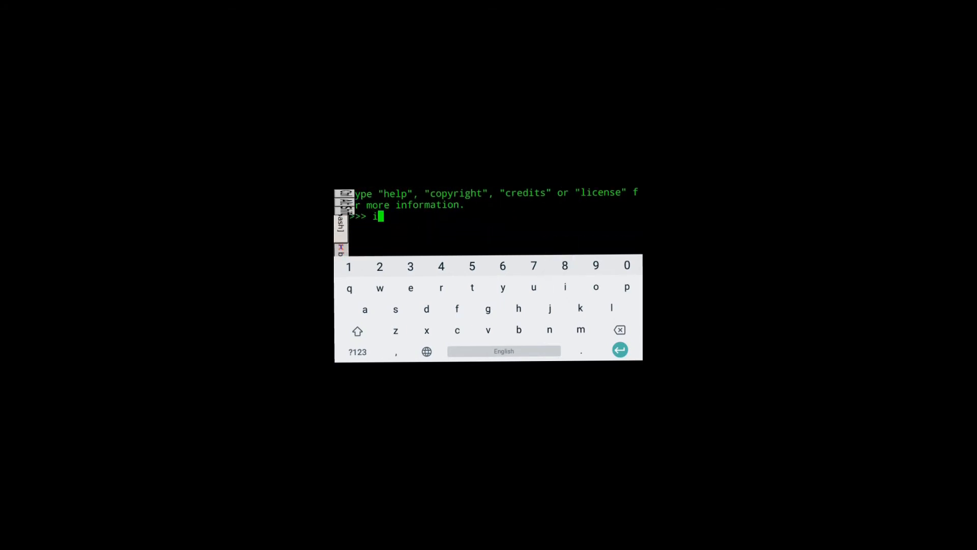
click(357, 351)
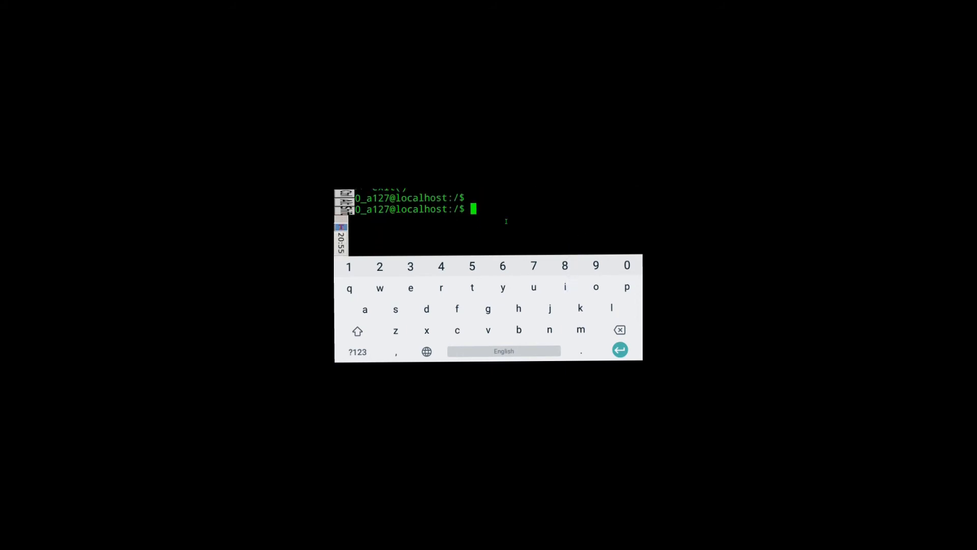
text(ex)
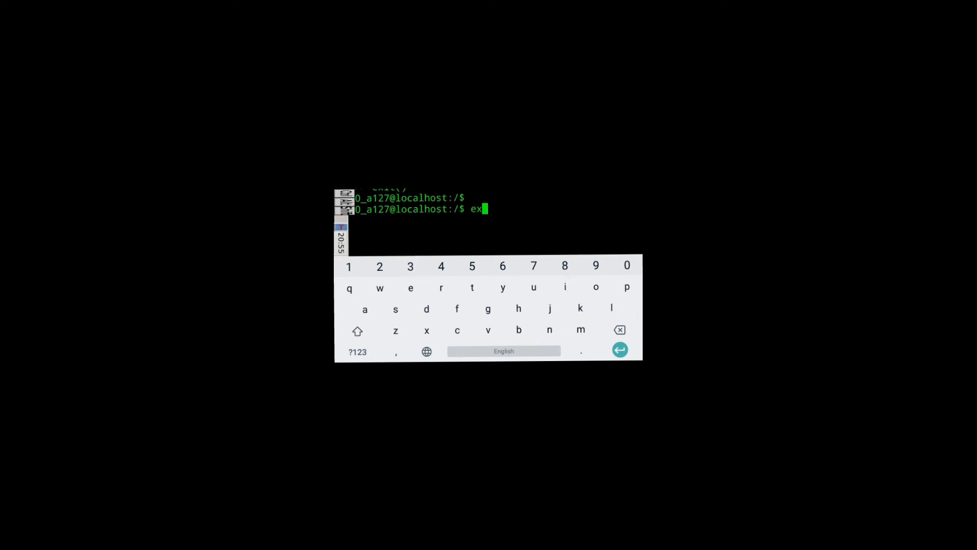